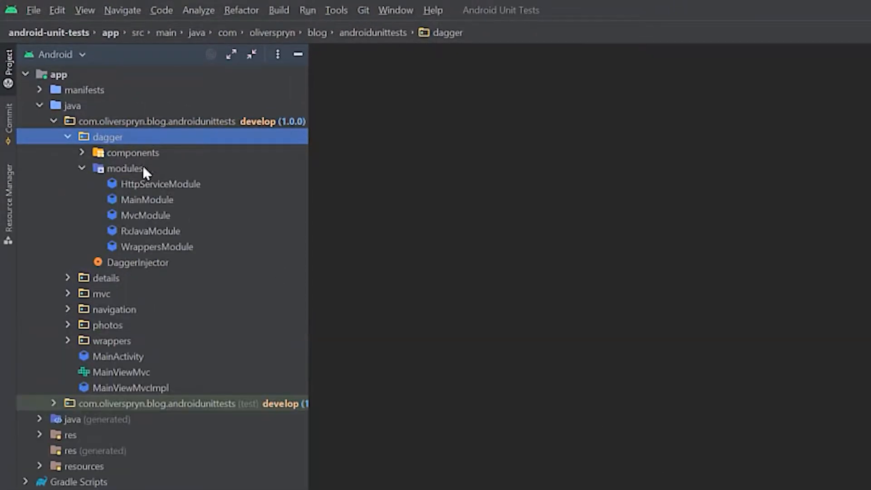
# Open HttpServiceModule and RxJavaModule from the dagger modules package in the editor.
pyautogui.click(125, 169)
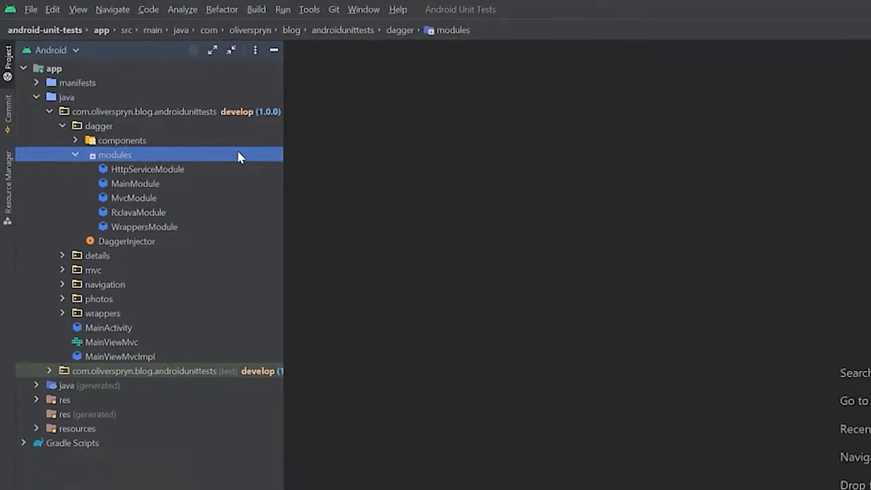
pyautogui.doubleClick(146, 169)
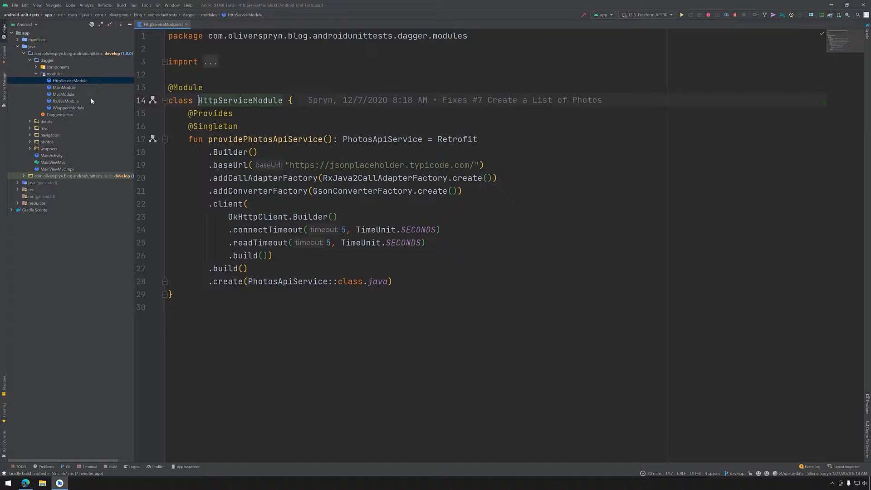
pyautogui.doubleClick(62, 100)
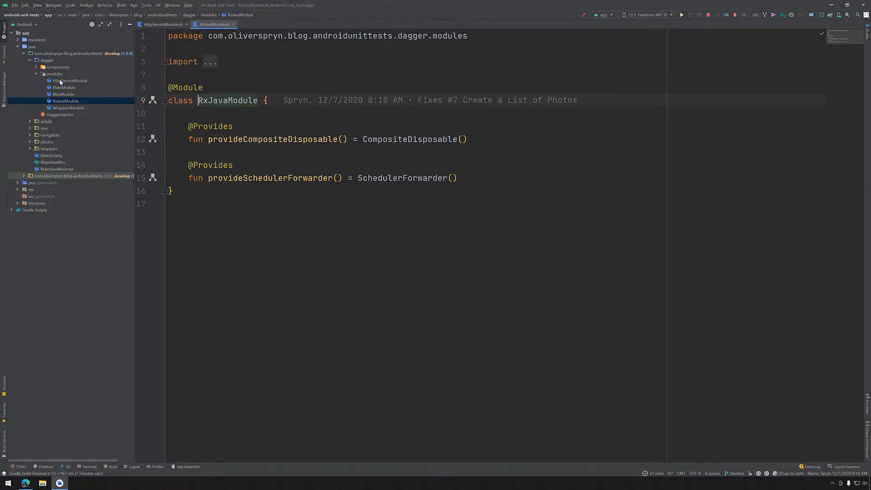
pyautogui.click(46, 73)
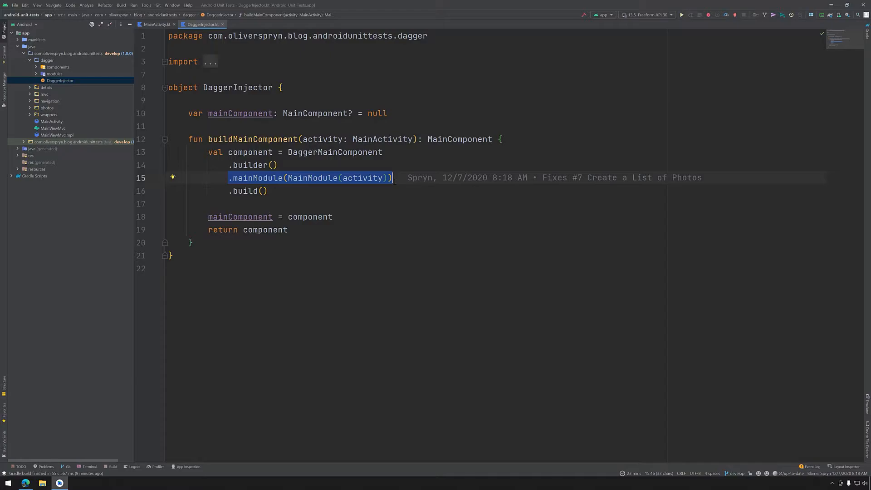
# Close the MainActivity.kt editor tab, leaving DaggerInjector.kt open.
pyautogui.click(31, 108)
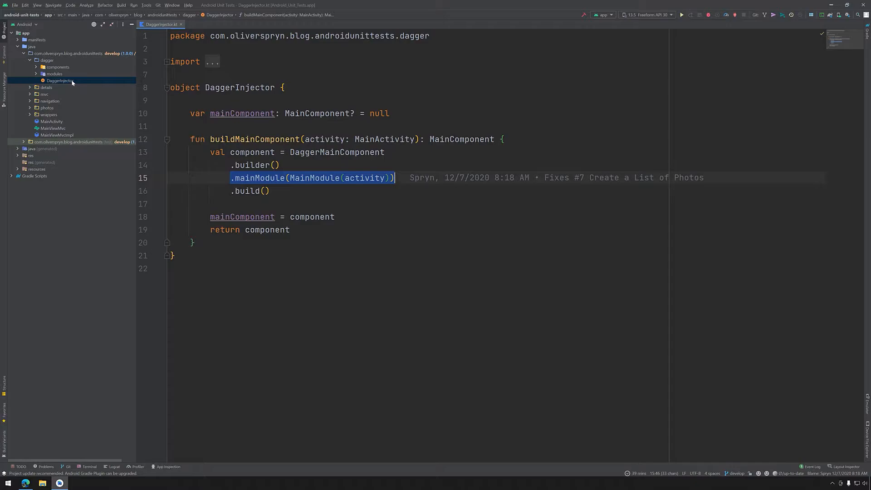
# Expand dagger/components and dagger/modules to reveal MainComponent and the five modules.
pyautogui.click(30, 67)
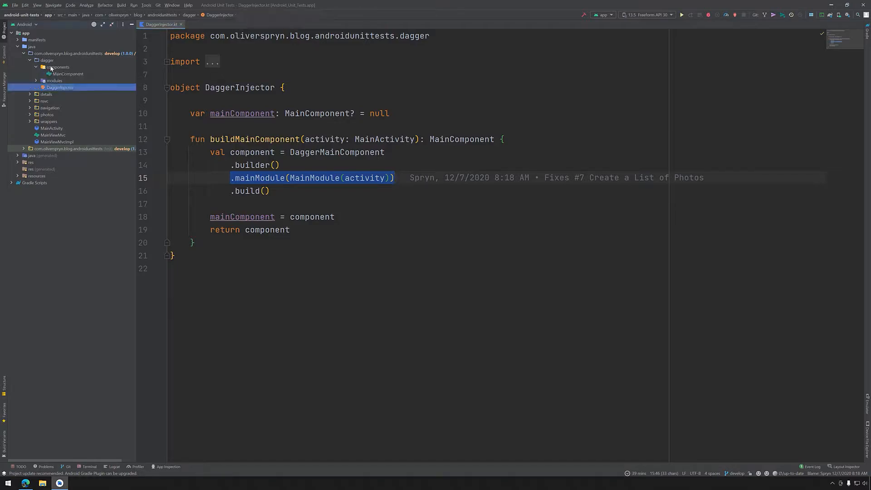
pyautogui.click(58, 66)
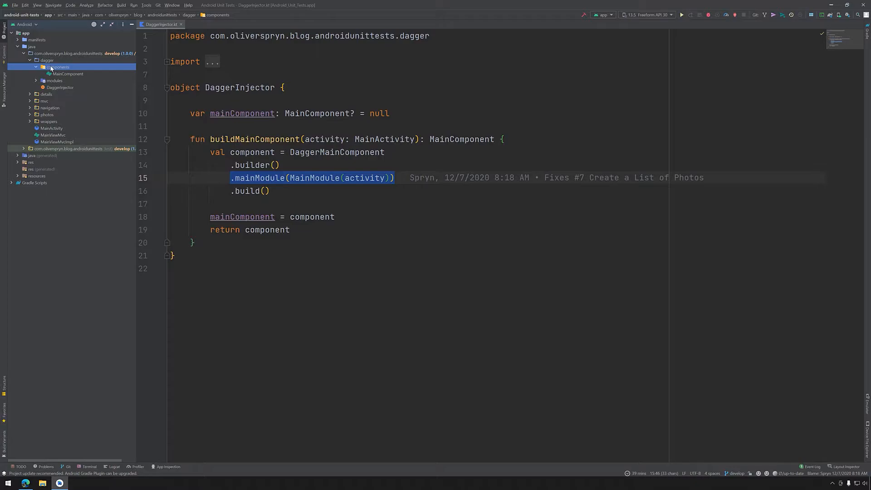
pyautogui.click(29, 80)
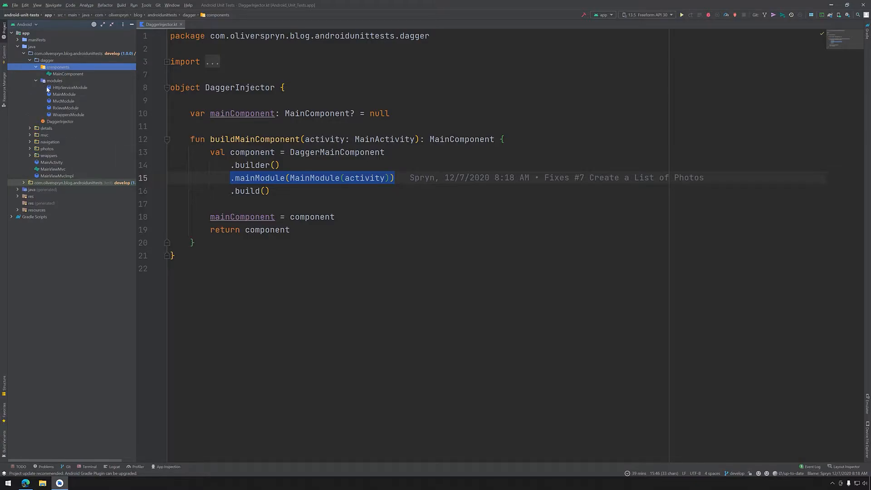
# Open MainModule and expand Gradle Scripts to reach the app build.gradle.
pyautogui.doubleClick(63, 94)
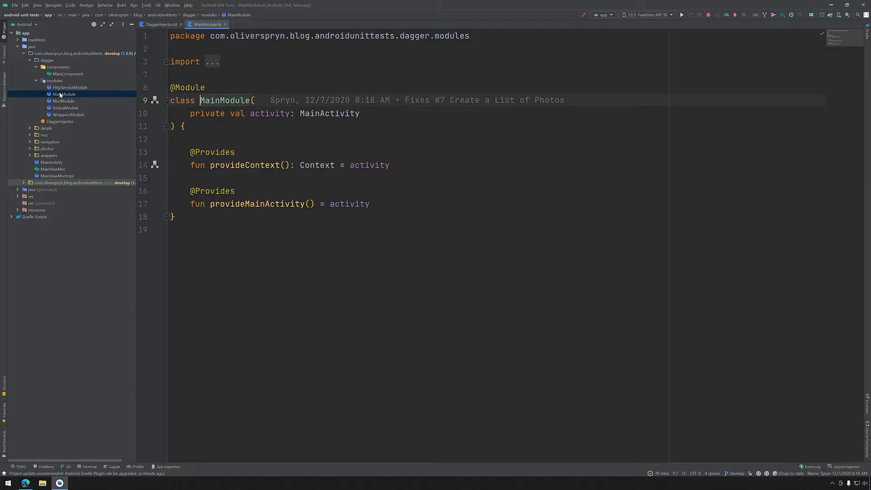
pyautogui.moveTo(79, 95)
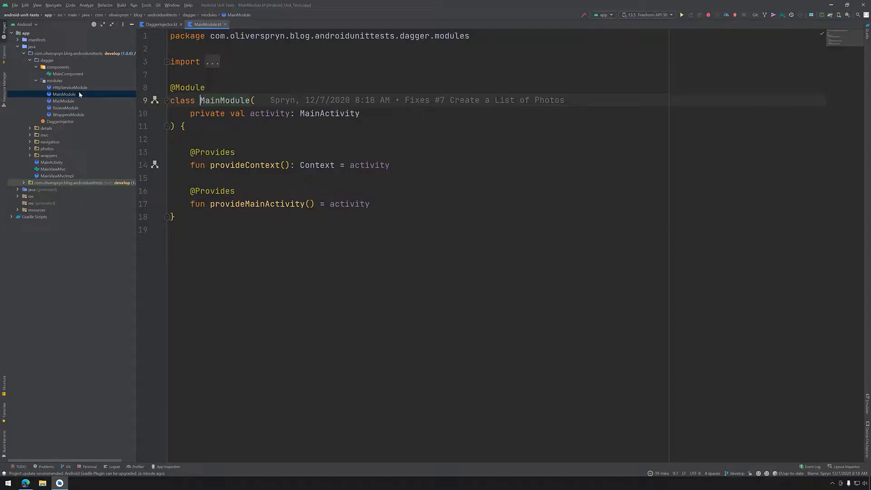
pyautogui.click(11, 216)
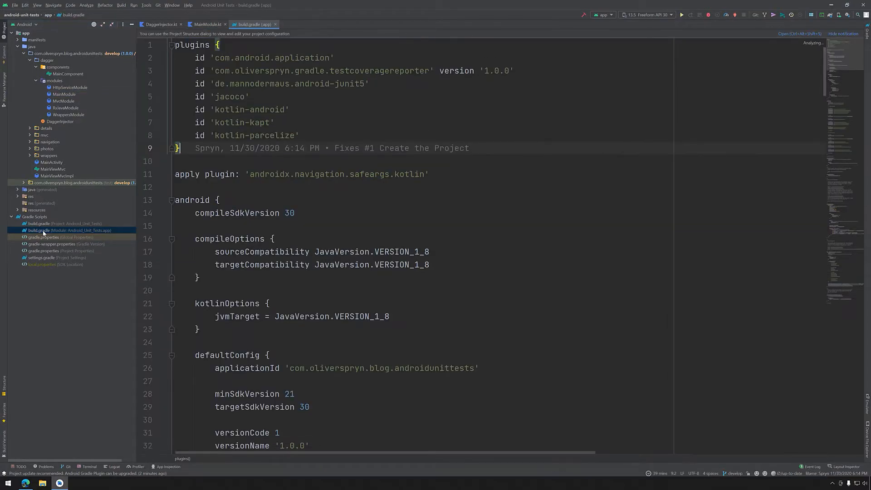
# Scroll down through the app build.gradle file.
pyautogui.scroll(-3)
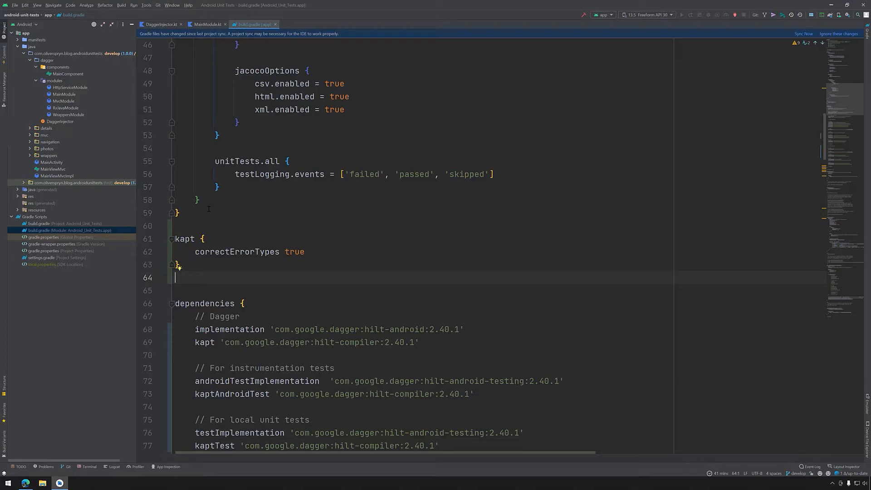
pyautogui.moveTo(98, 224)
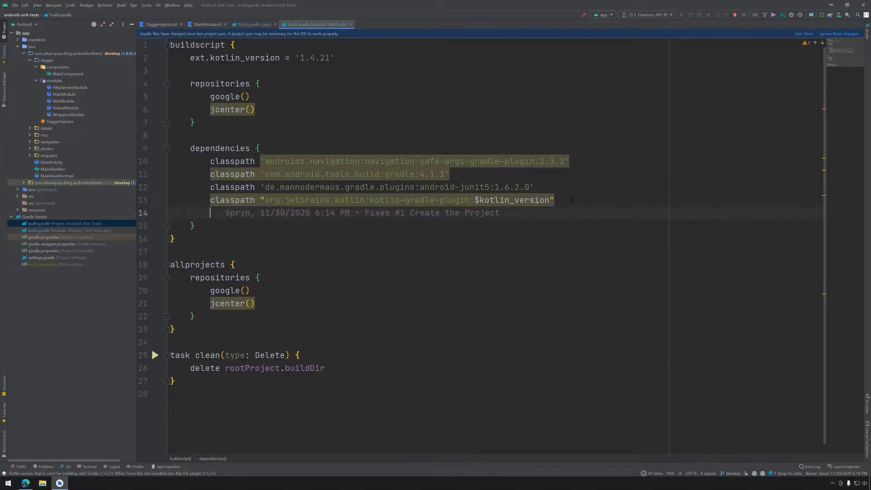
# Add the hilt-android-gradle-plugin 2.40.1 classpath, sync, and apply 'dagger.hilt.android.plugin'.
pyautogui.write("classpath 'com.google.dagger:hilt-android-gradle-plugin:2.40.1'")
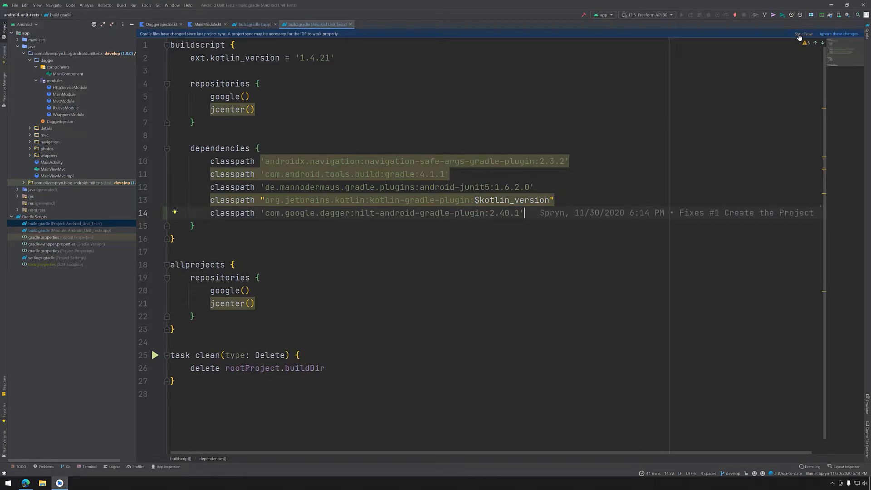
pyautogui.click(802, 34)
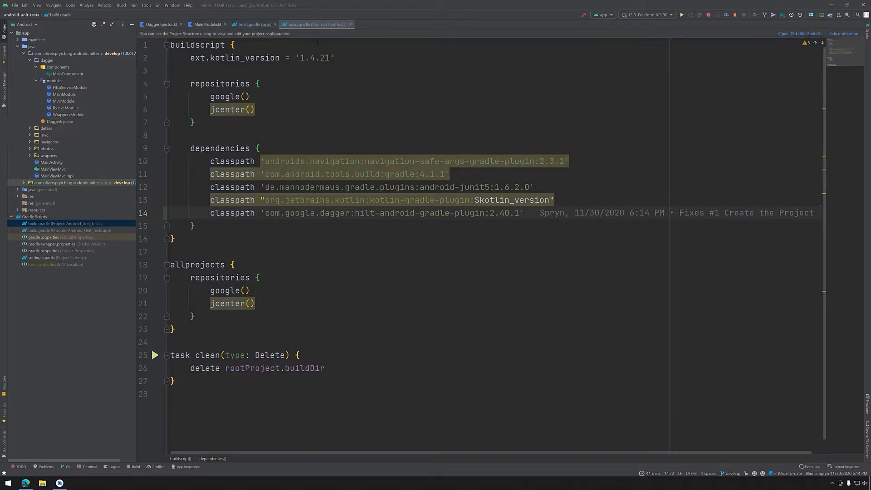
pyautogui.click(253, 24)
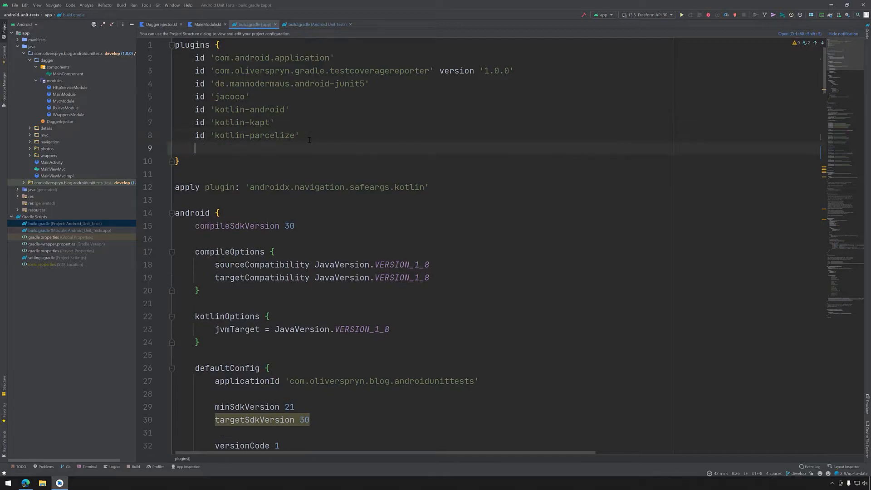
pyautogui.write("id 'dagger.hilt.android.plugin'")
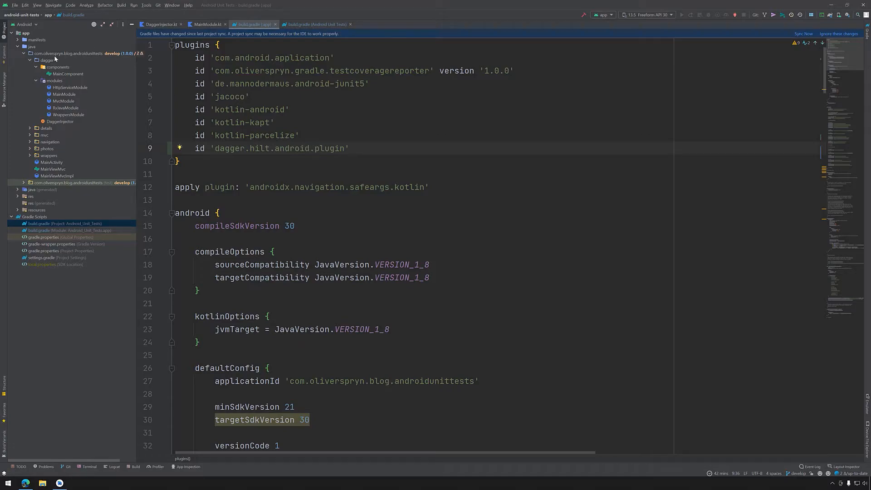
# Create class App extending Application and import android.app.Application.
pyautogui.click(68, 53)
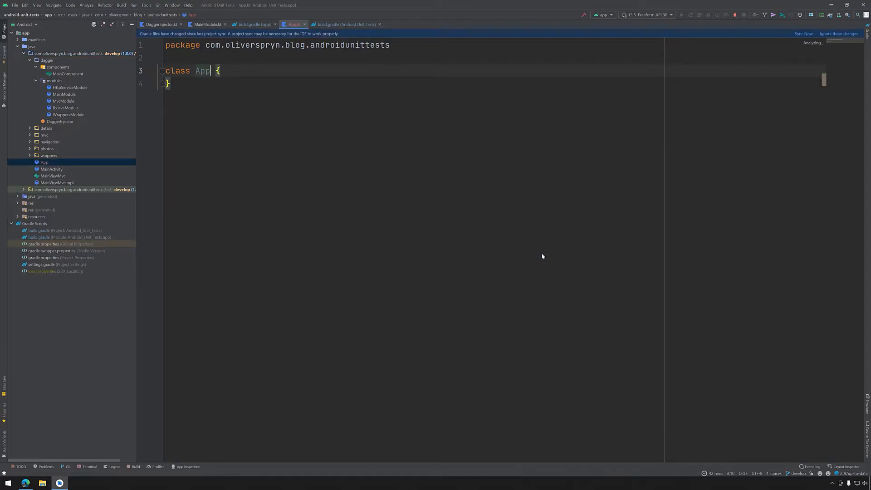
pyautogui.write(': Application()')
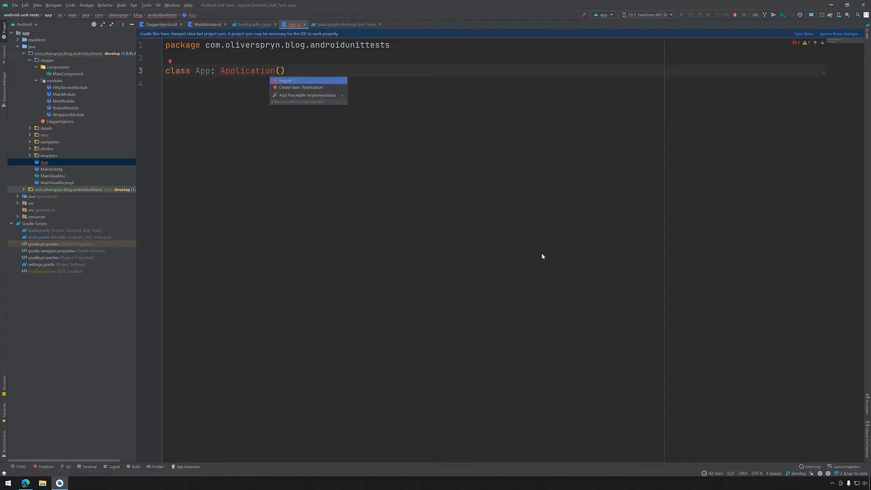
pyautogui.click(284, 81)
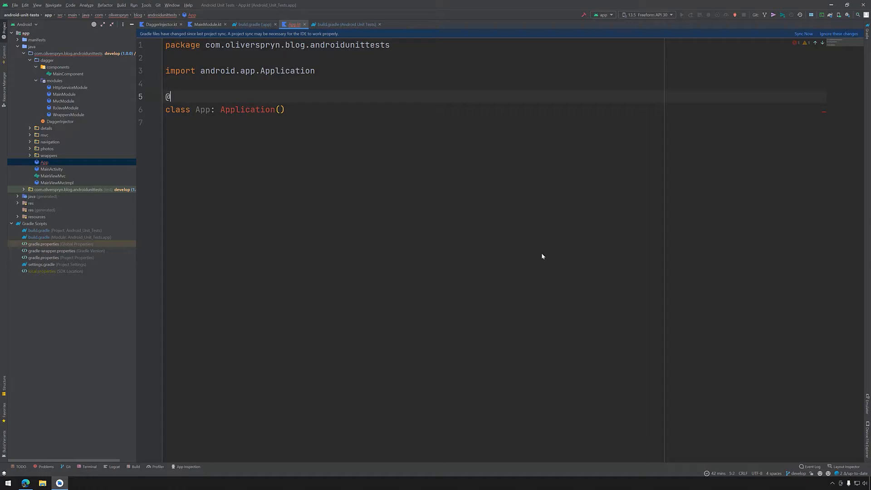
pyautogui.write('HiltAnn')
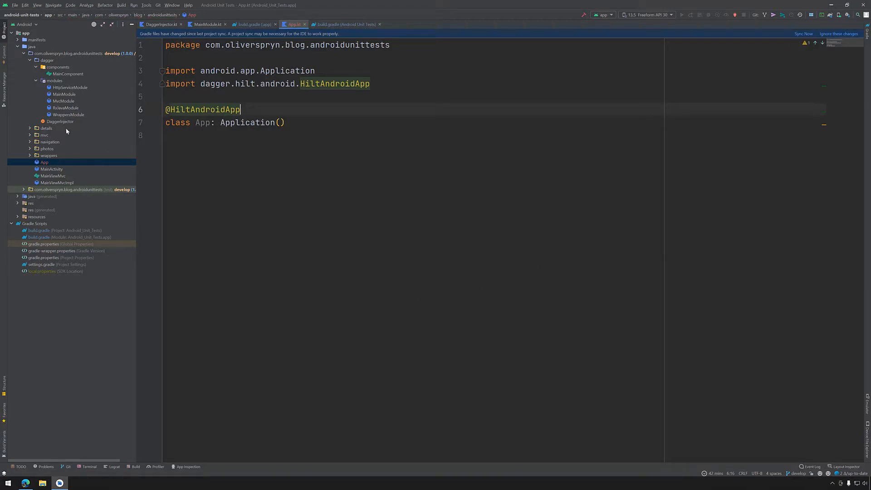
pyautogui.moveTo(64, 124)
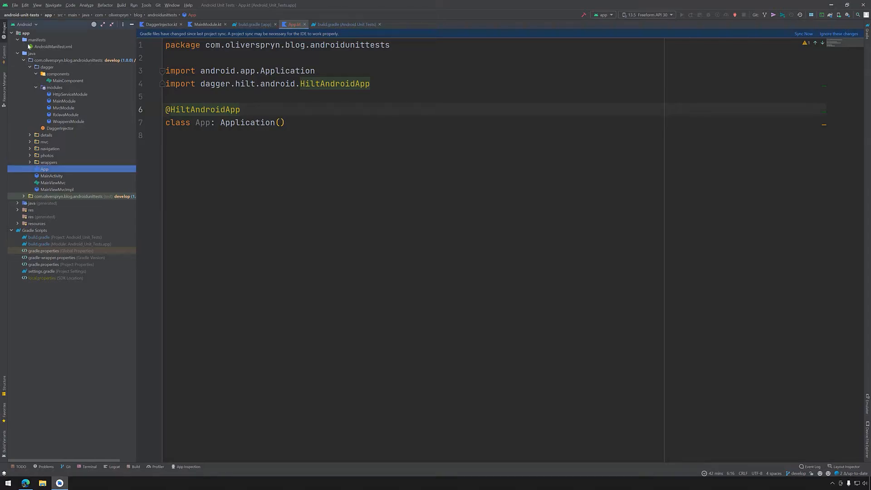
# Set android:name to ".App" on the application element in AndroidManifest.xml.
pyautogui.click(52, 47)
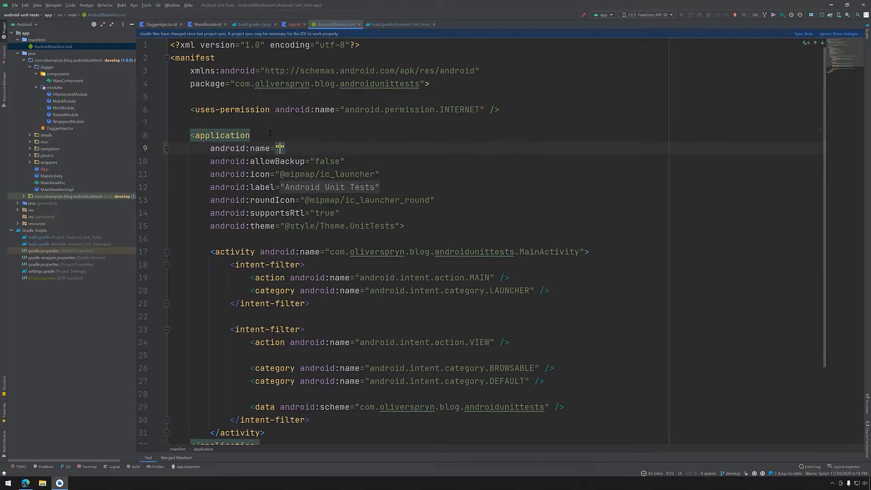
pyautogui.write('.App')
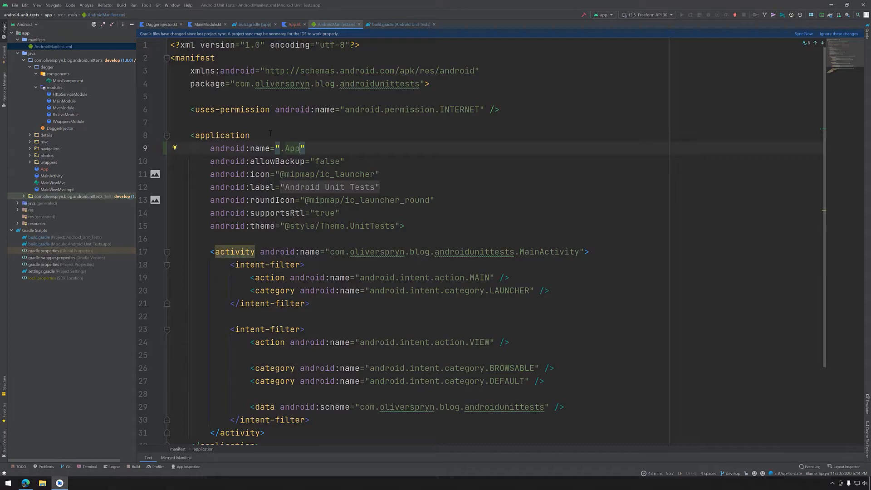
pyautogui.click(58, 128)
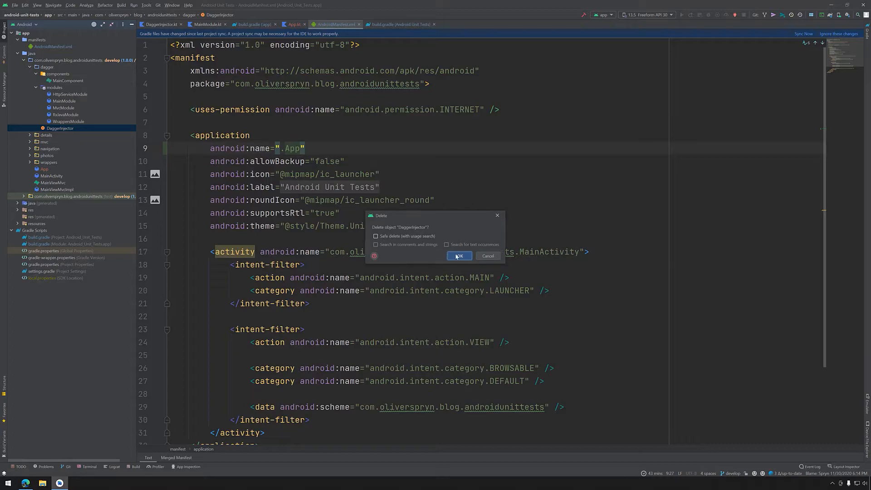
# Confirm deletion of DaggerInjector and the components folder, then select the module classes.
pyautogui.click(458, 256)
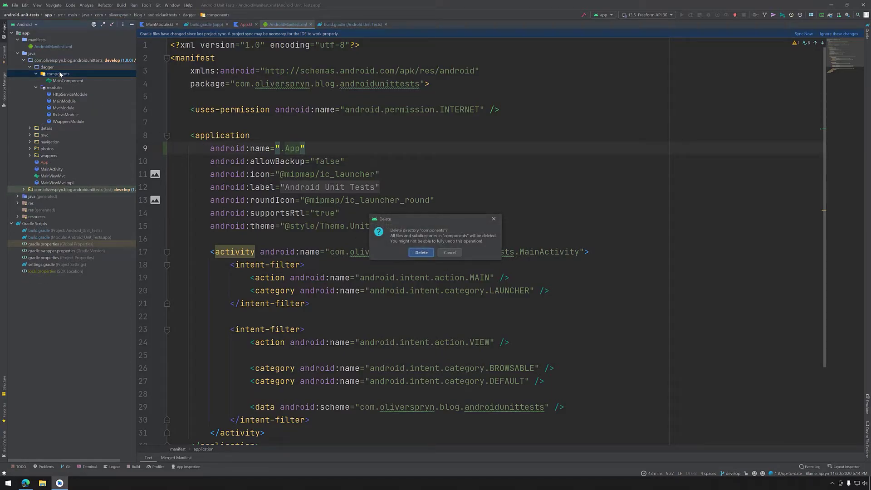
pyautogui.click(421, 253)
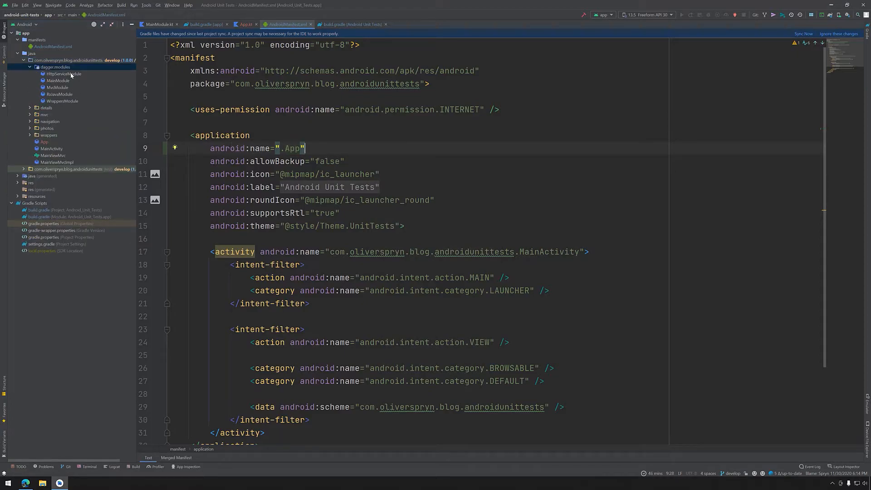
pyautogui.rightClick(64, 73)
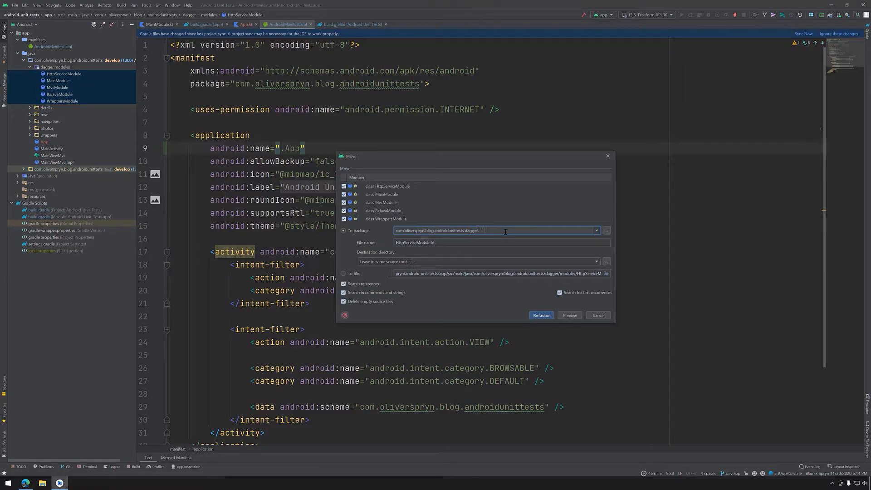
# Move the five module classes into the dagger package and delete the empty modules folder.
pyautogui.click(541, 315)
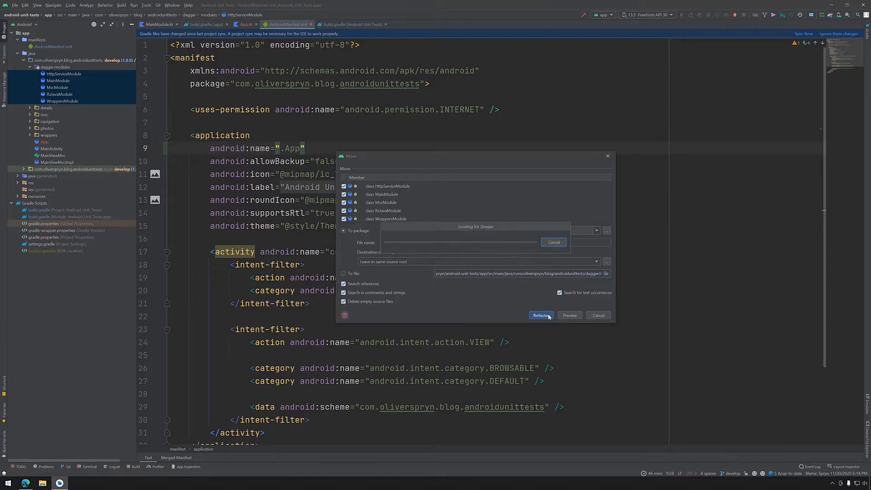
pyautogui.click(541, 316)
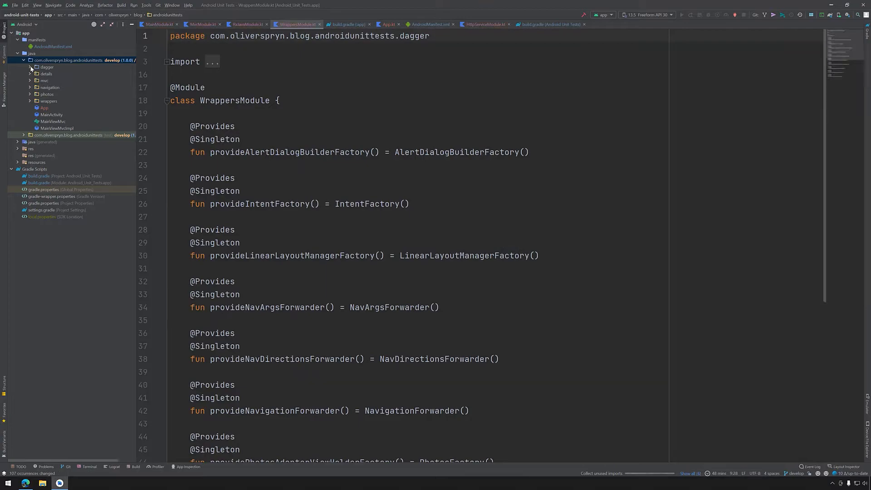
pyautogui.click(30, 66)
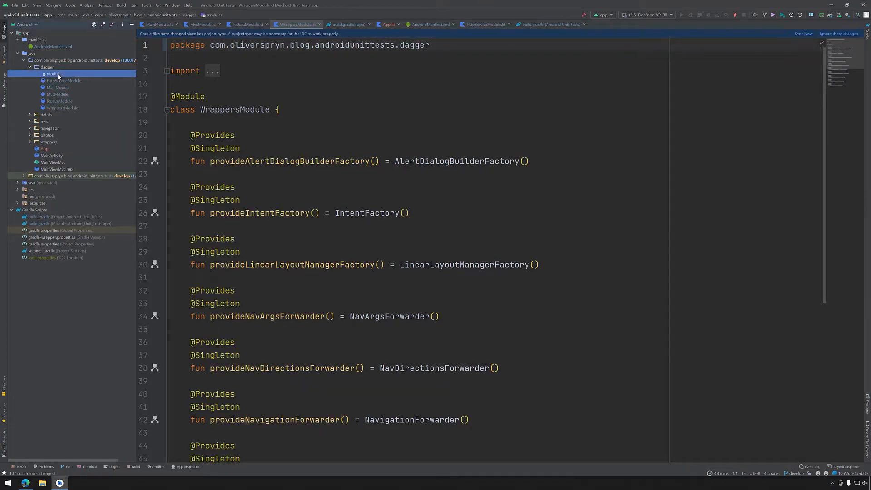
pyautogui.click(54, 74)
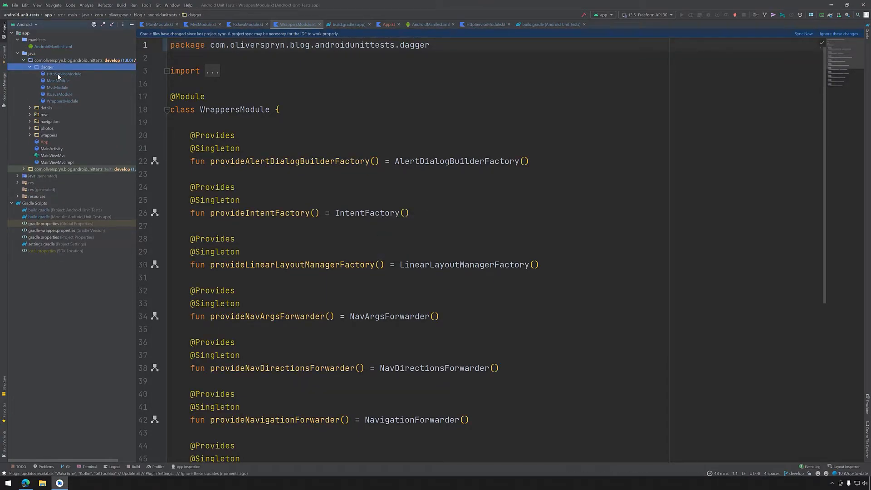
pyautogui.click(54, 81)
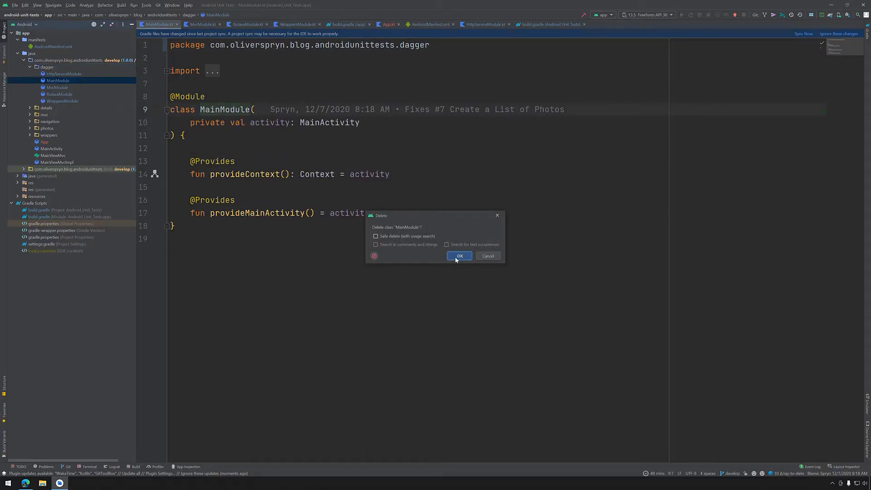
# Confirm deletion of MainModule, leaving four modules in the dagger package.
pyautogui.click(459, 256)
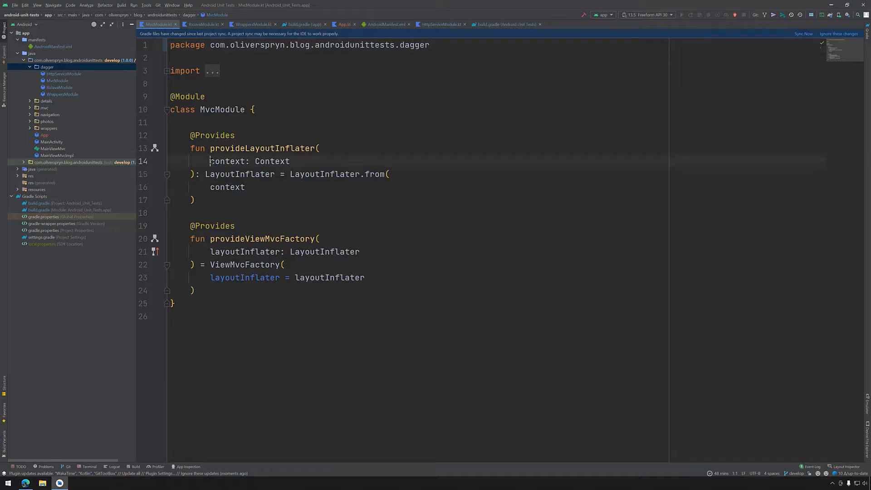
pyautogui.write('@Ac')
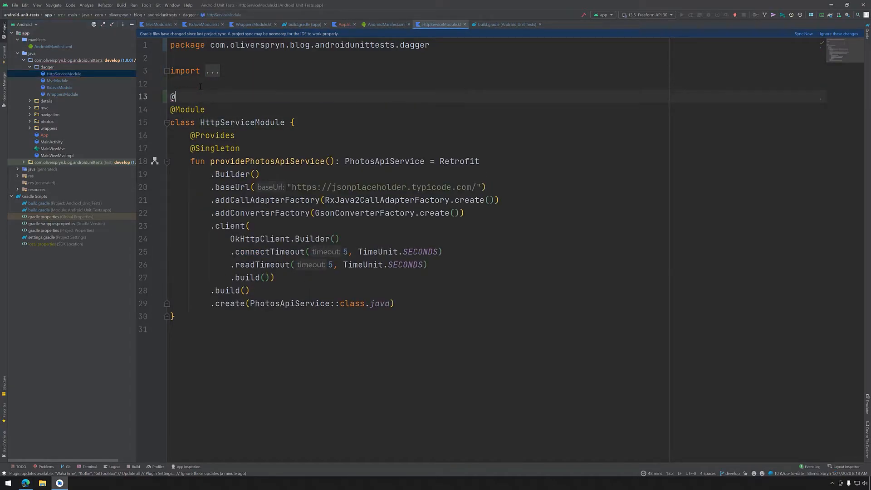
pyautogui.write('InstallIn(')
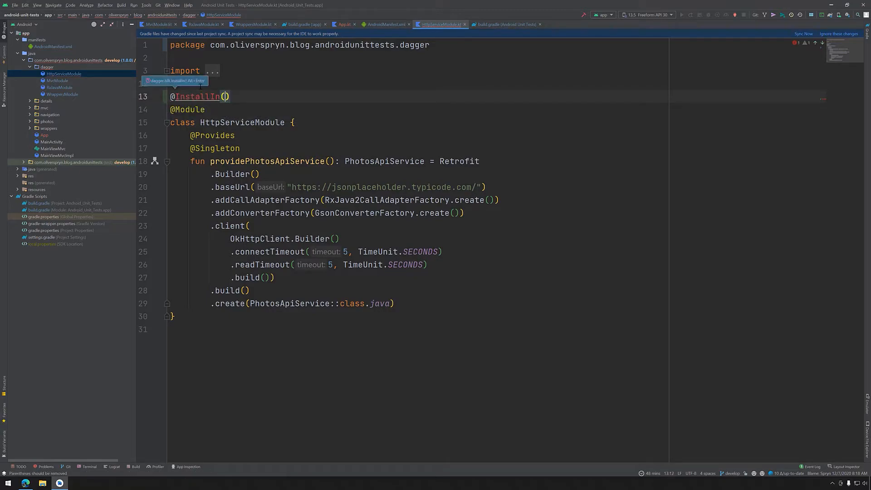
pyautogui.write('Act')
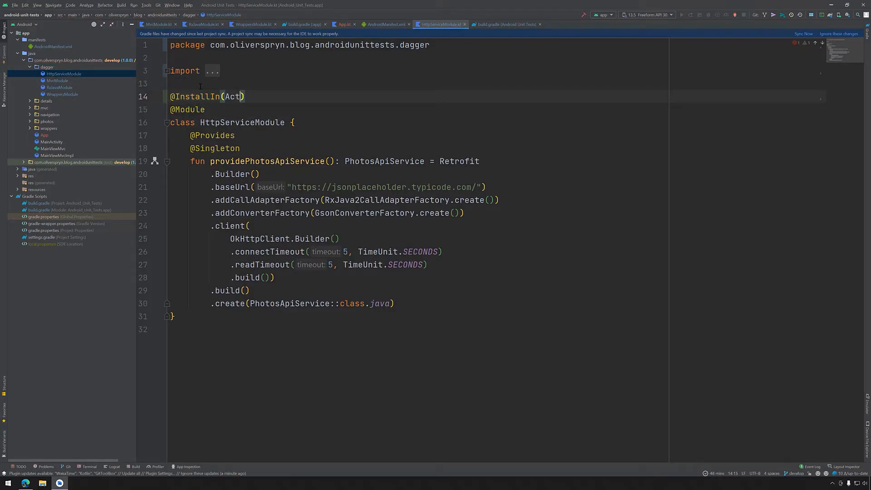
pyautogui.write('ivitu')
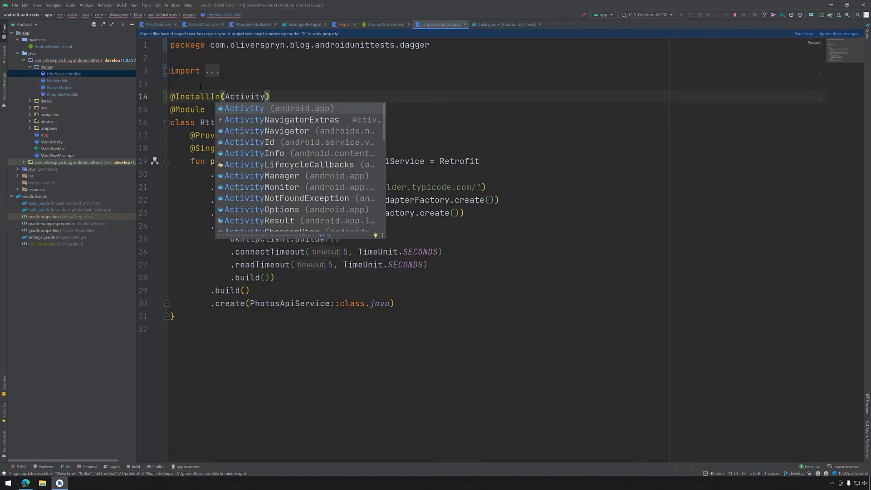
pyautogui.write('C')
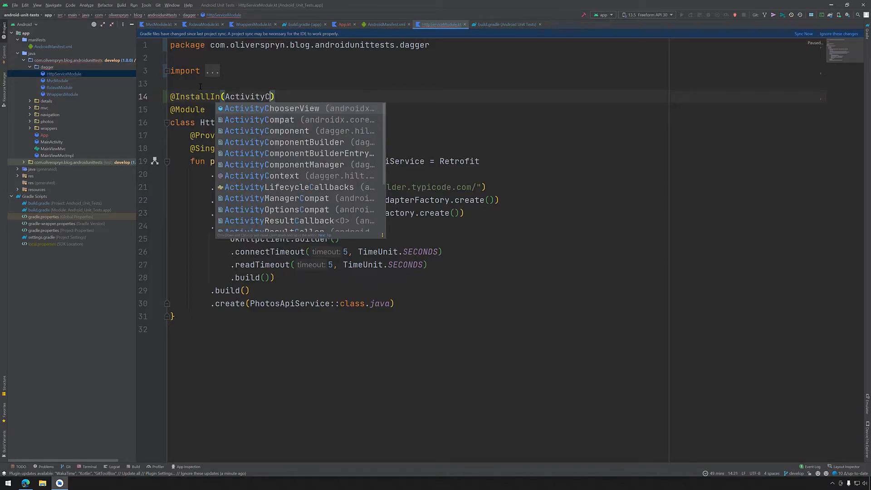
pyautogui.click(267, 131)
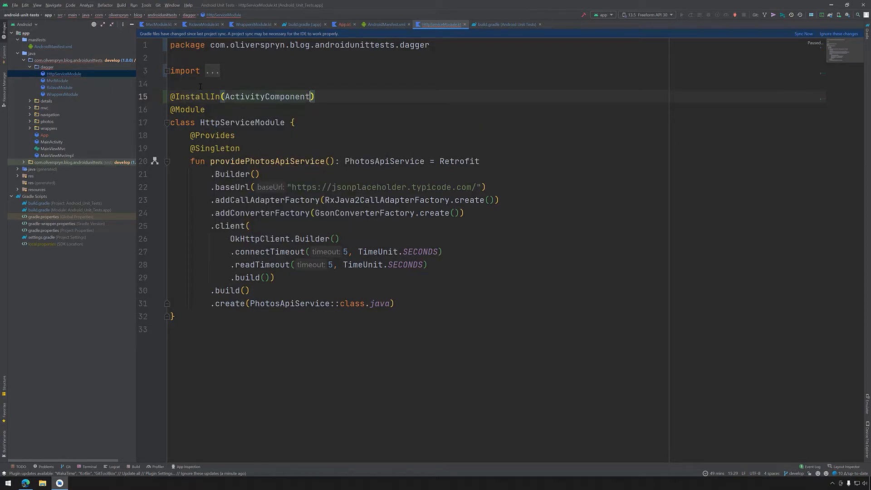
pyautogui.write('::class')
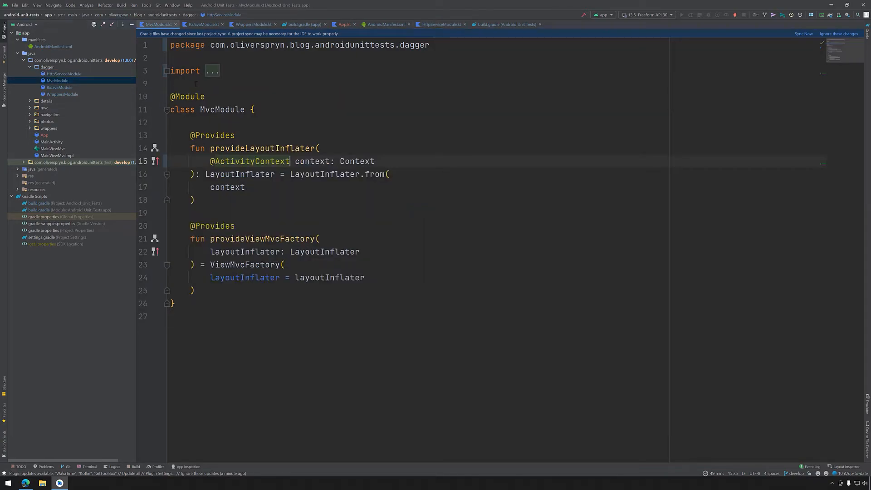
pyautogui.write('@InstallIn(ActivityComponent::class)')
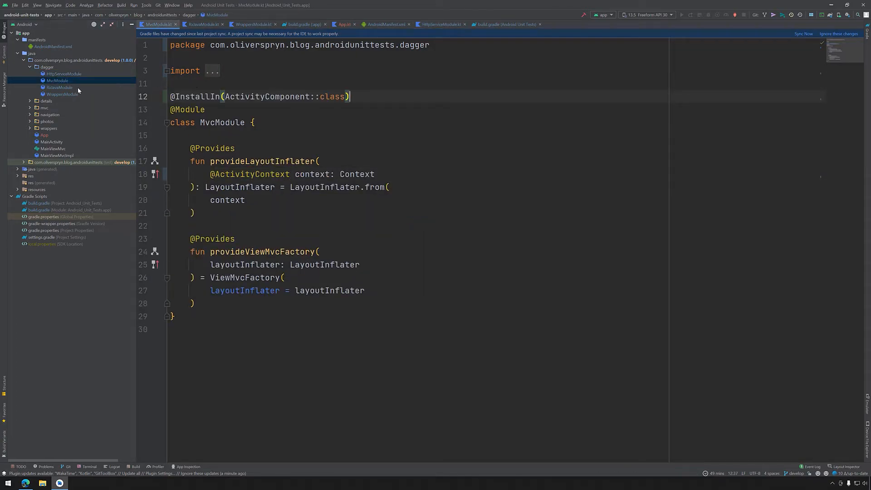
pyautogui.click(59, 87)
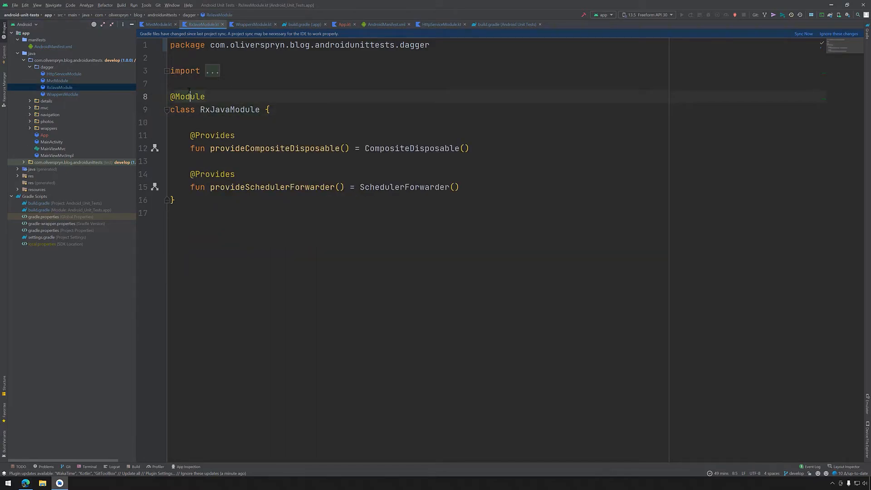
pyautogui.write('@InstallIn(ActivityComponent::class)')
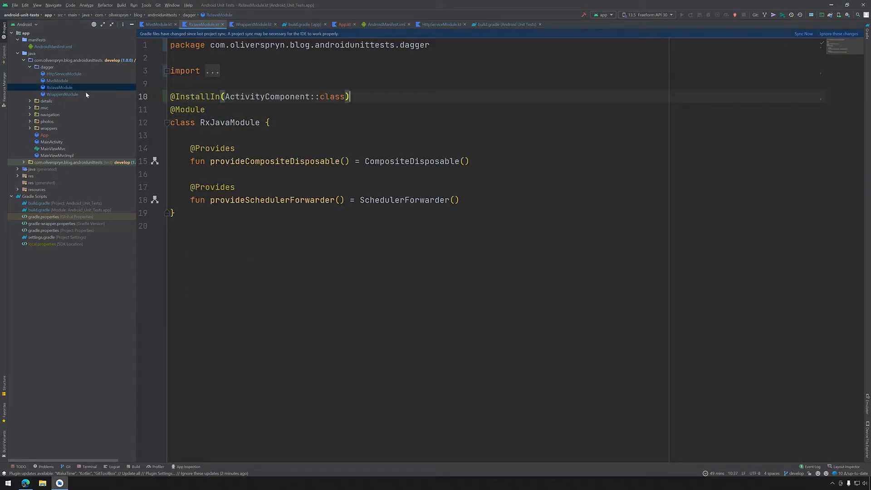
pyautogui.click(63, 94)
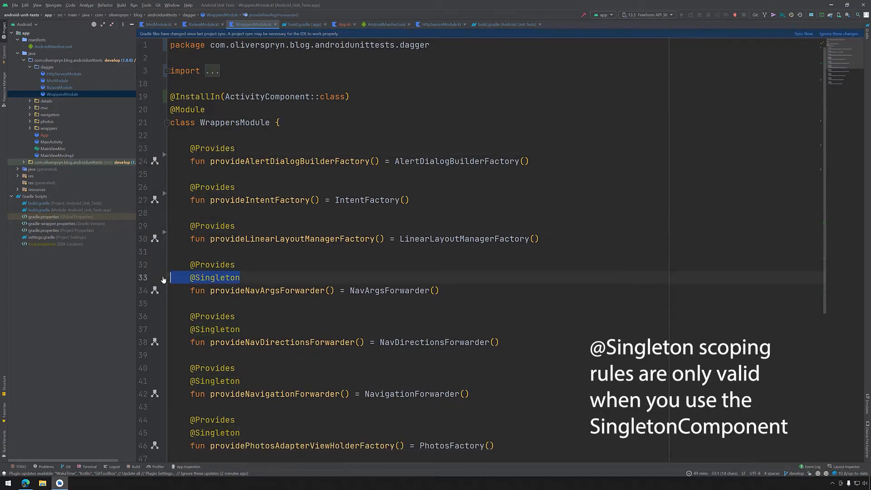
pyautogui.scroll(-3)
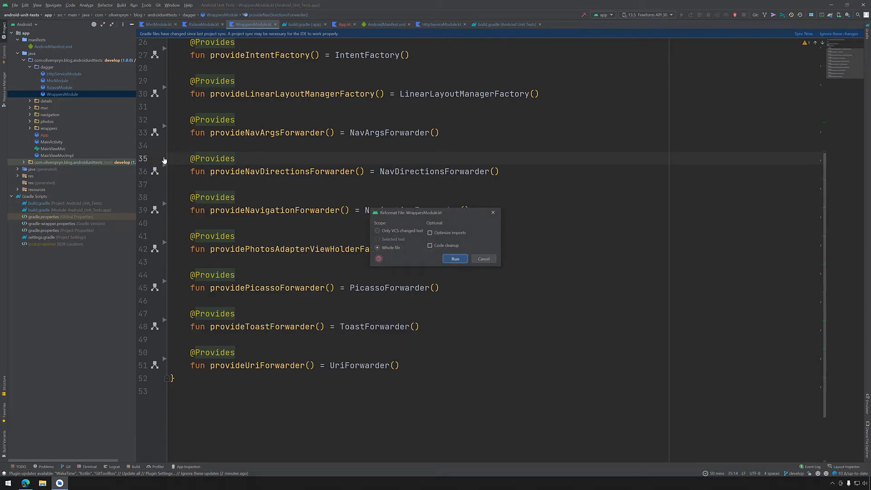
pyautogui.click(455, 258)
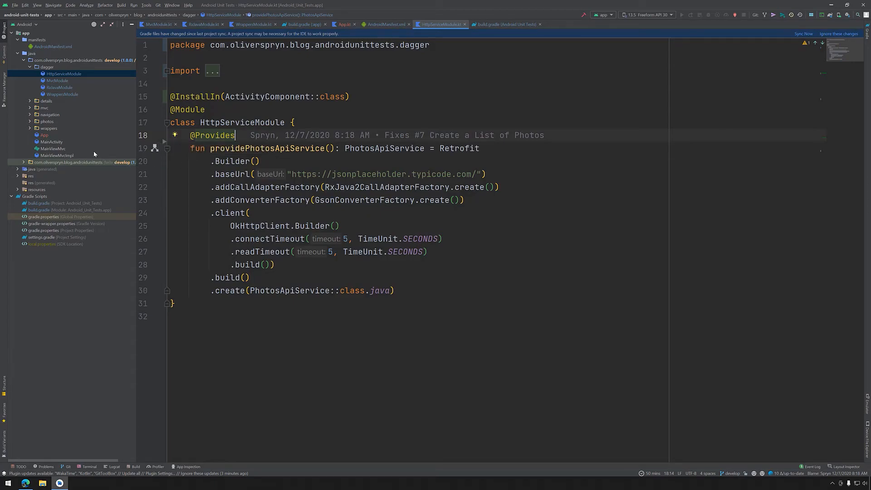
pyautogui.click(51, 142)
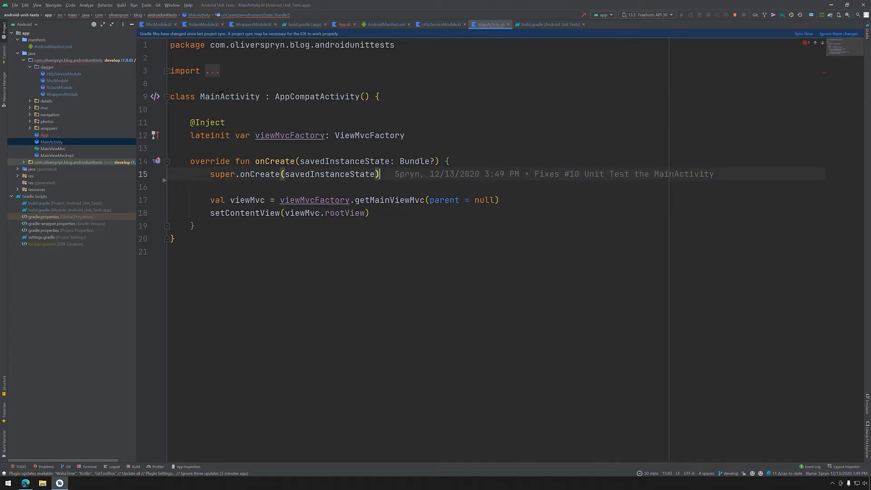
pyautogui.write('@ANd')
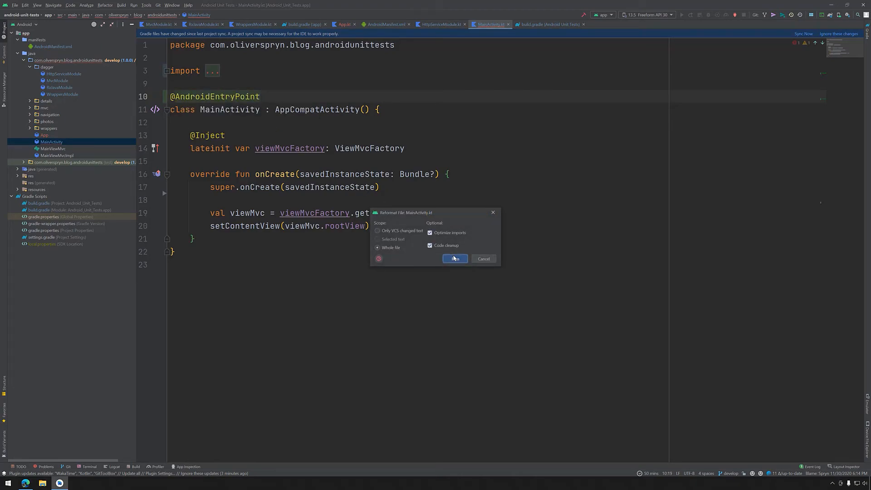
pyautogui.click(455, 258)
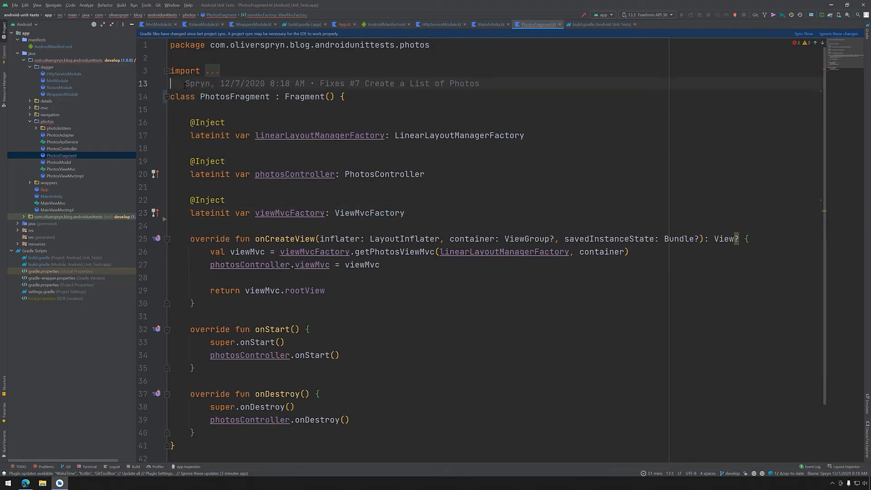
pyautogui.write('@AndroidEntryPoint')
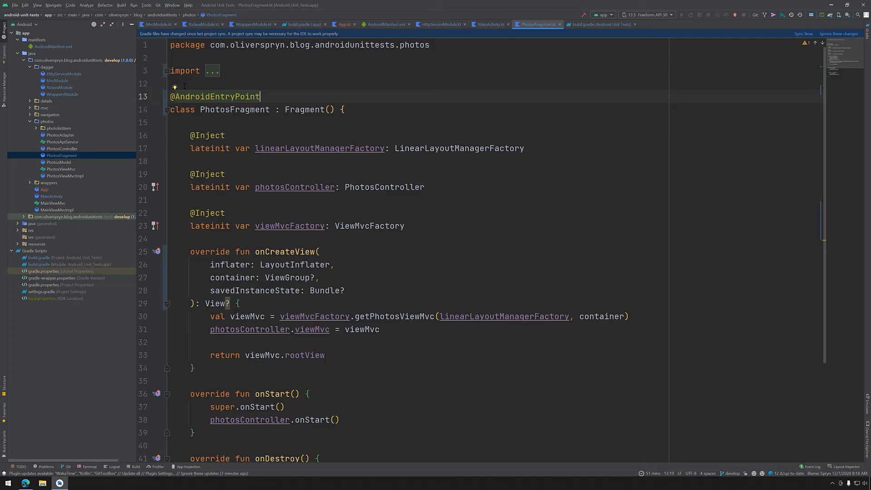
pyautogui.click(26, 101)
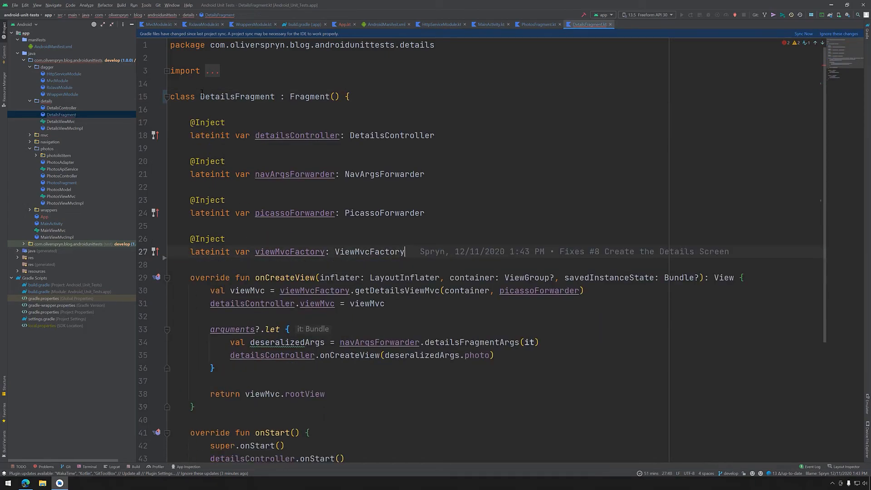
pyautogui.write('@AndroidEntryPoint')
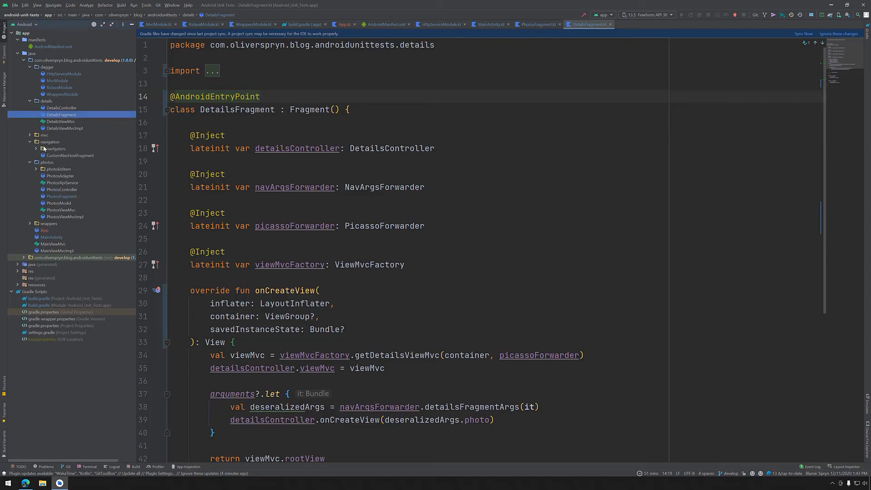
pyautogui.click(70, 155)
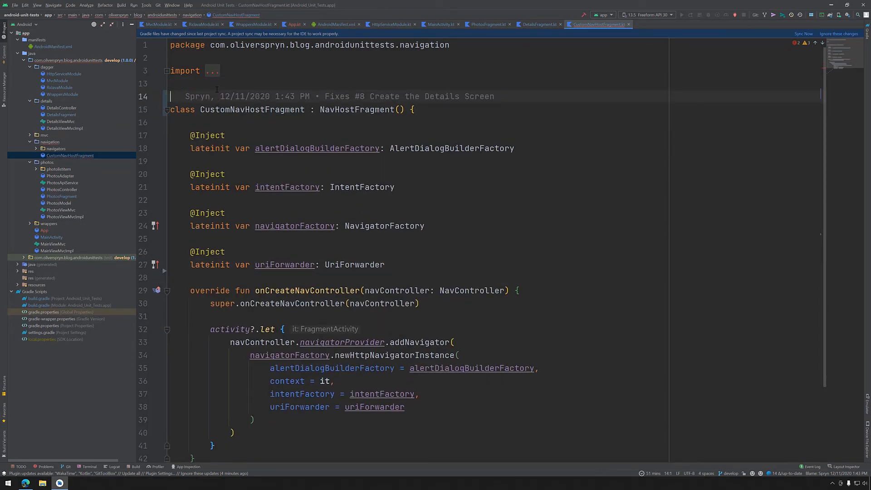
pyautogui.write('@AndroidEntryPoint')
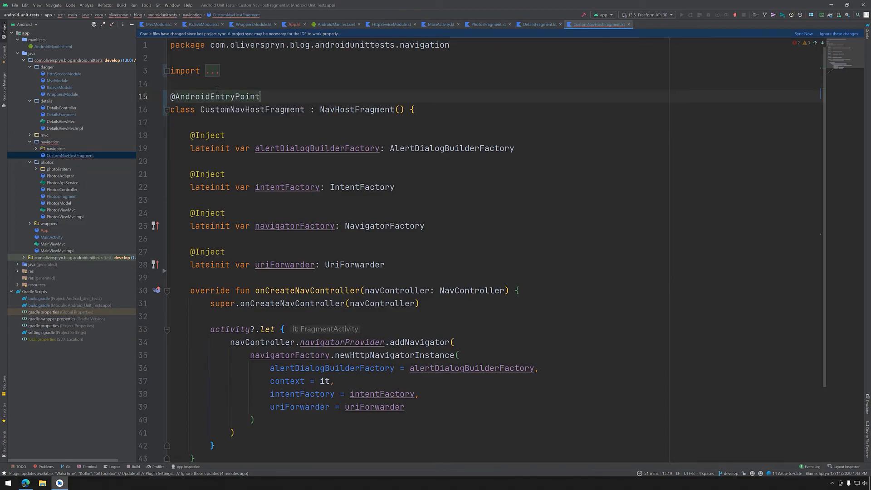